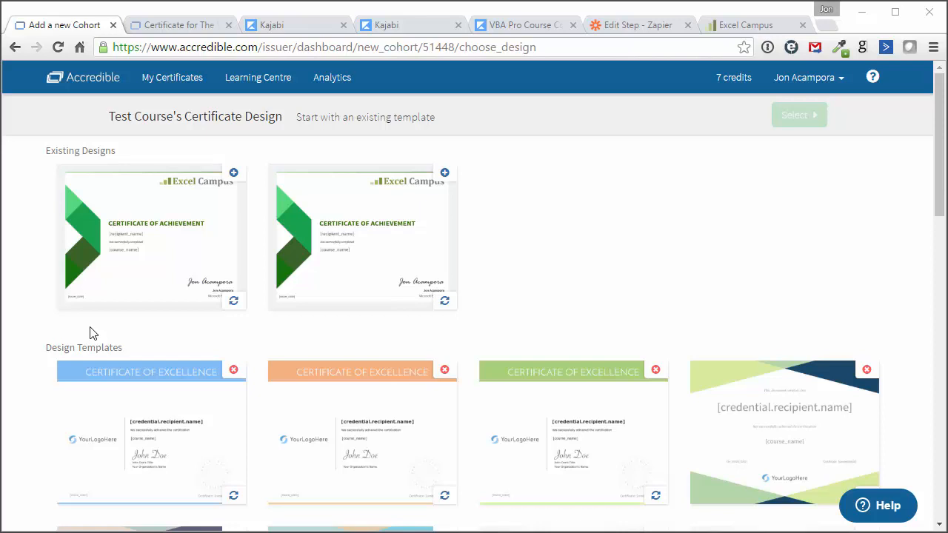
pyautogui.moveTo(97, 95)
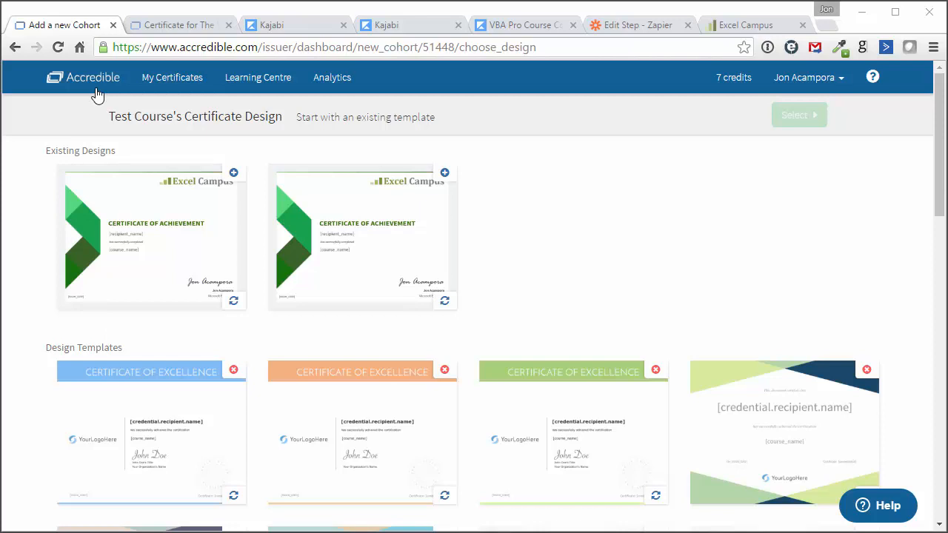
pyautogui.moveTo(131, 287)
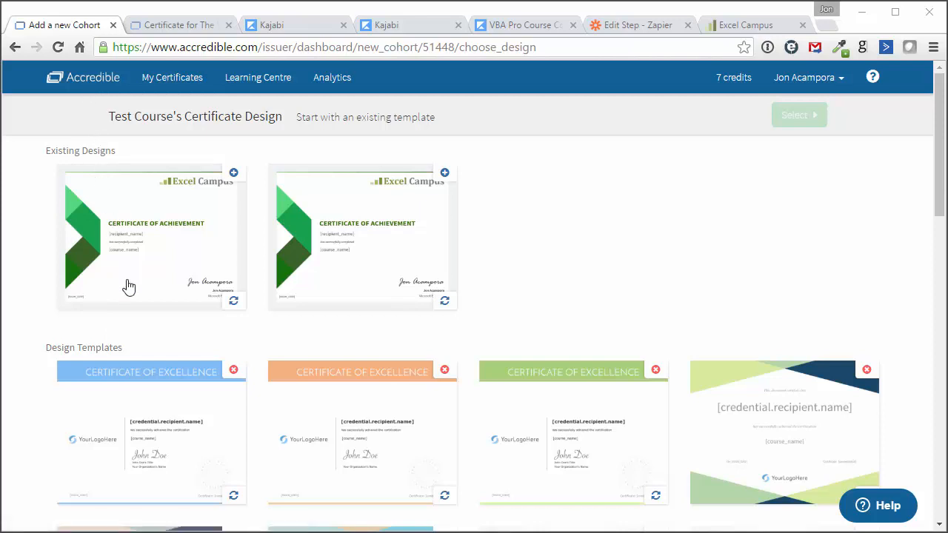
pyautogui.moveTo(163, 350)
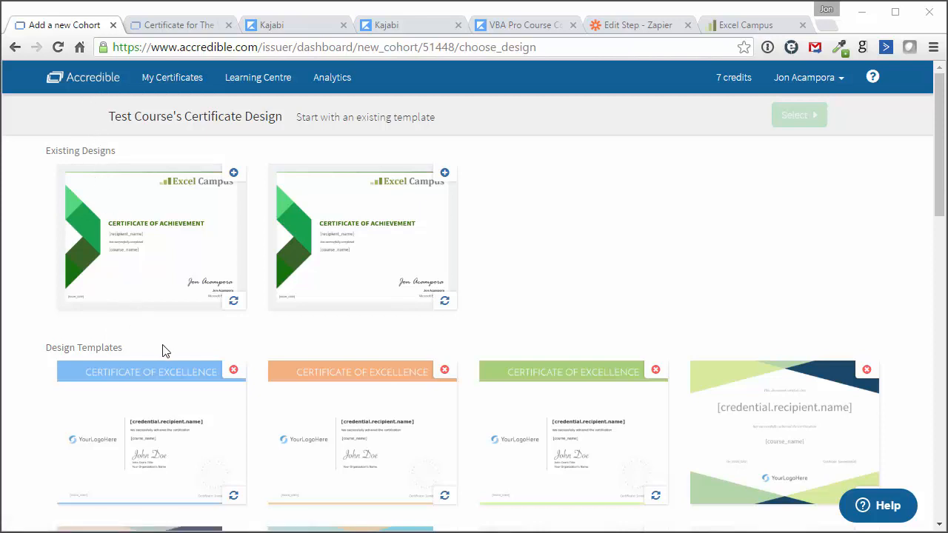
# View the issued Excel Campus certificate for The VBA Pro Course on Accredible
pyautogui.scroll(-3)
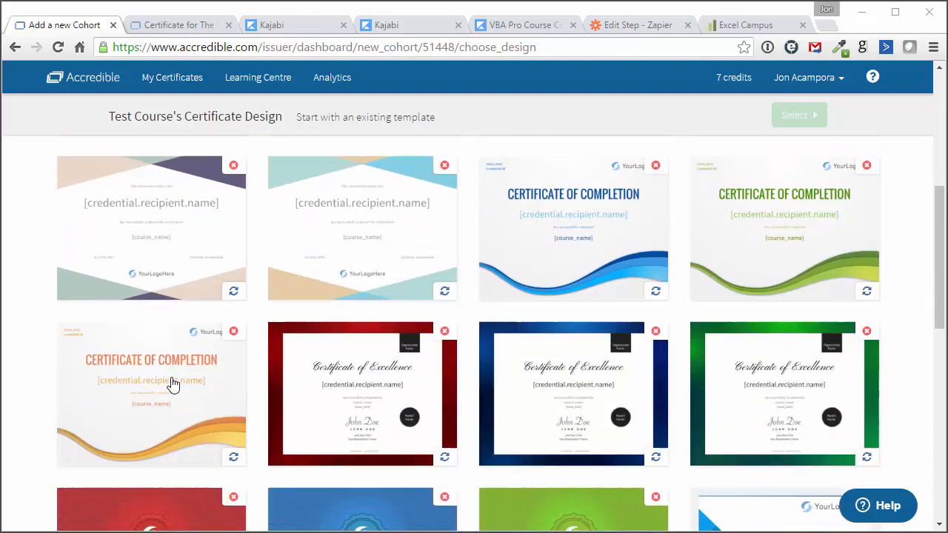
pyautogui.scroll(-3)
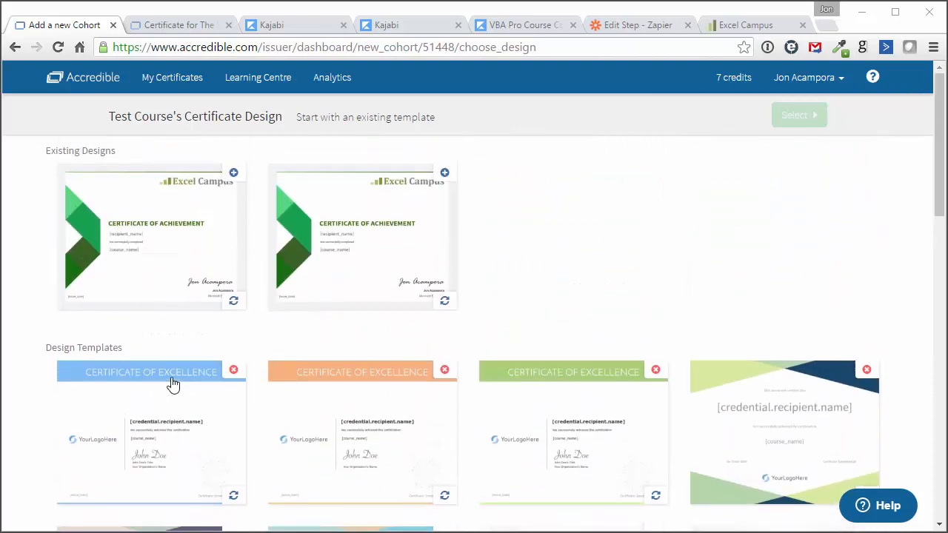
pyautogui.click(178, 23)
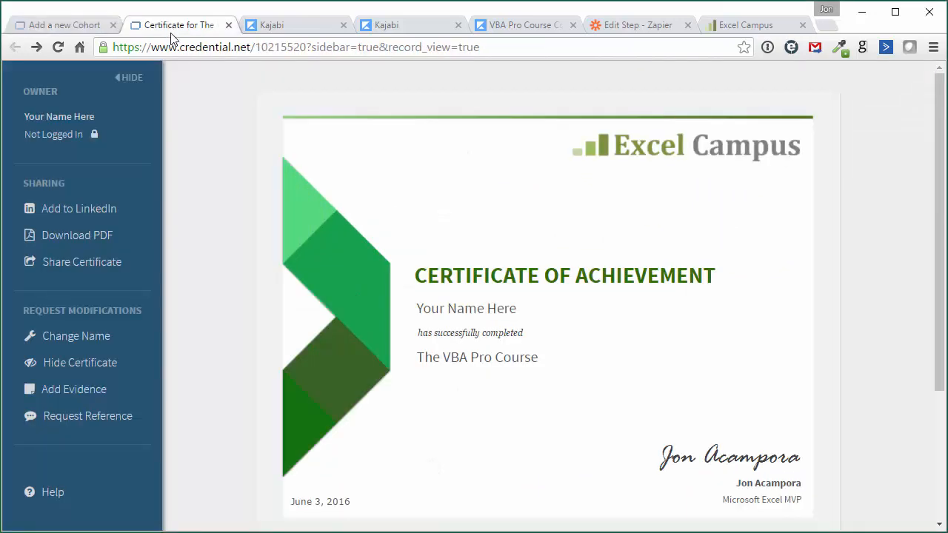
pyautogui.moveTo(291, 169)
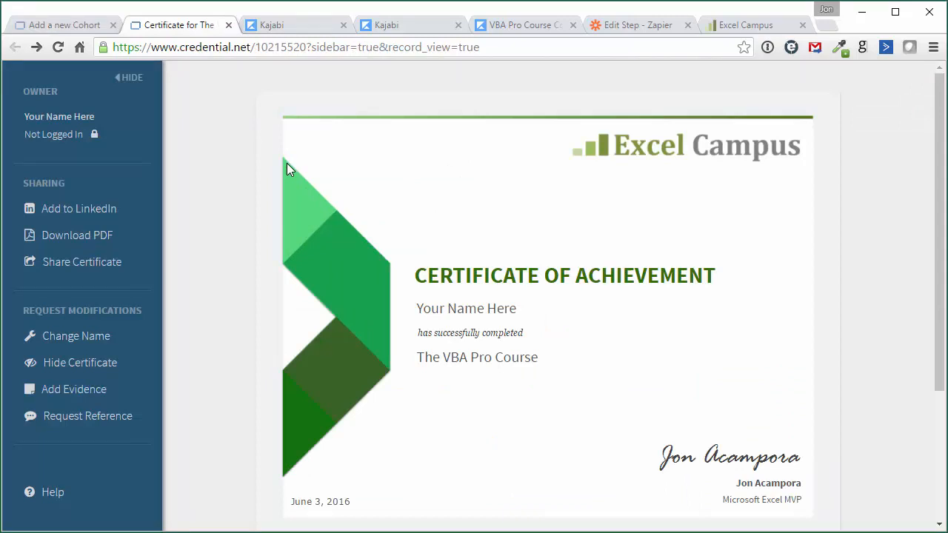
pyautogui.moveTo(225, 296)
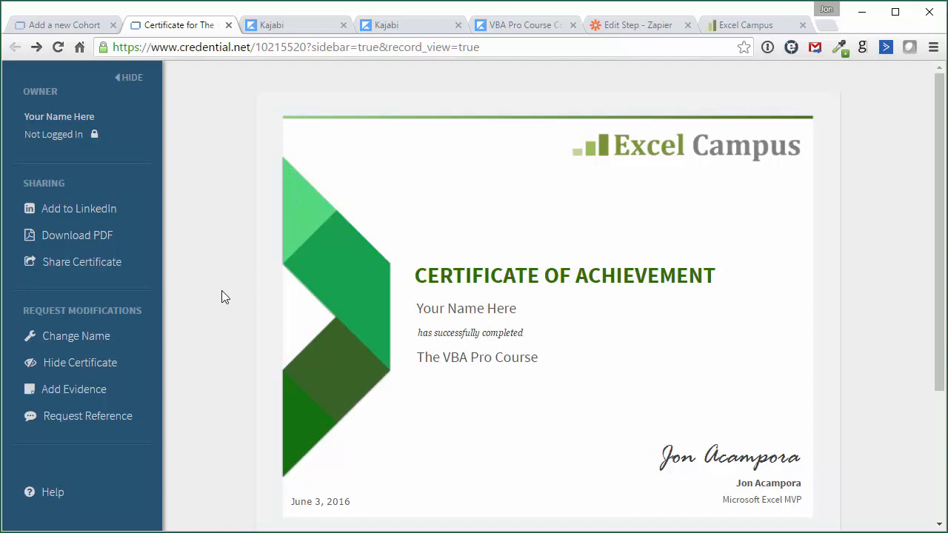
pyautogui.moveTo(413, 310)
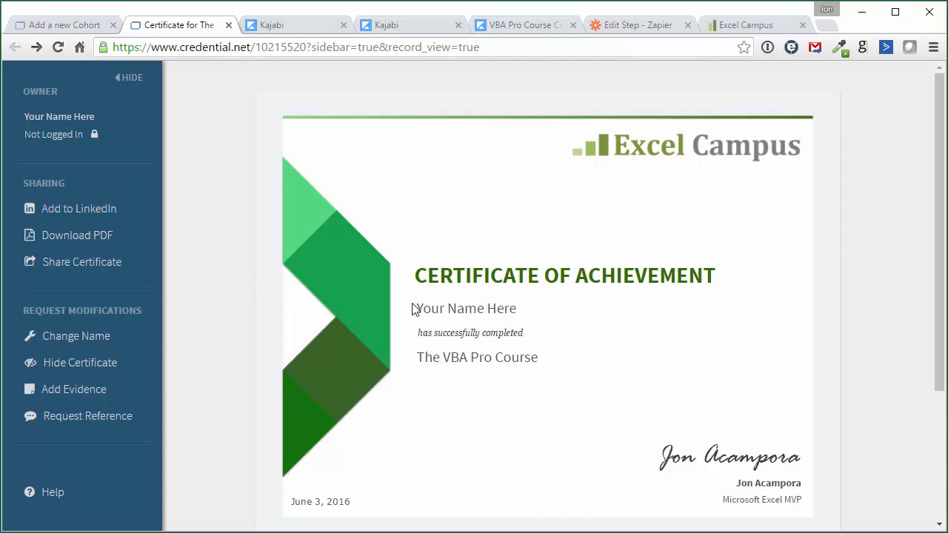
pyautogui.moveTo(498, 309)
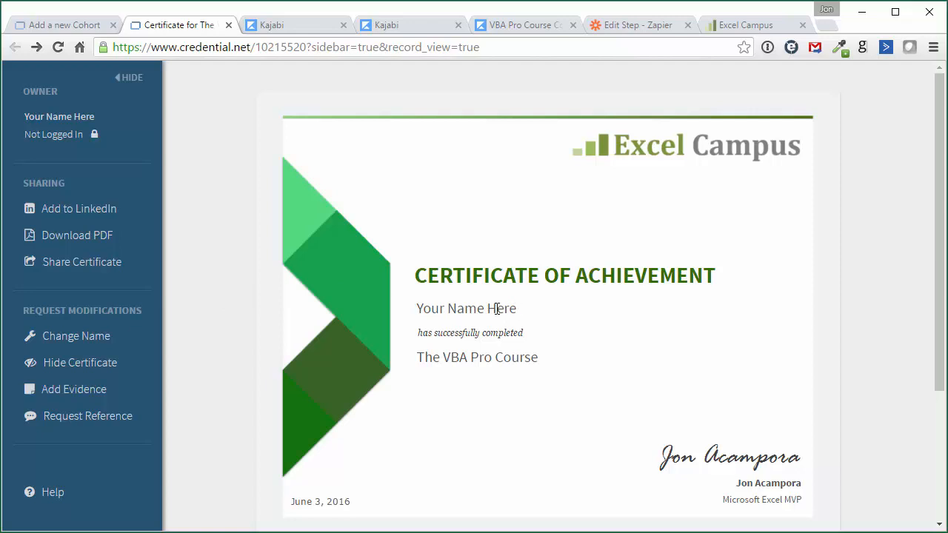
pyautogui.moveTo(289, 278)
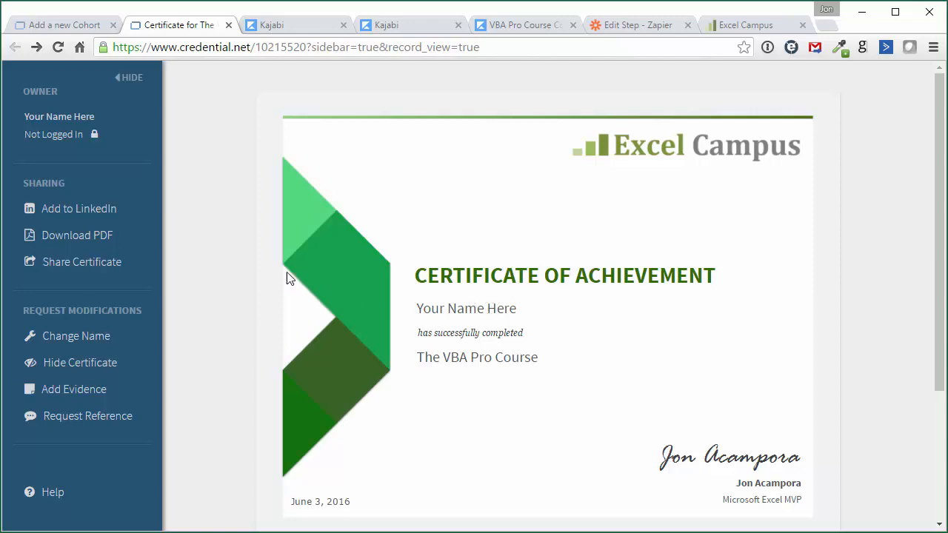
pyautogui.moveTo(78, 207)
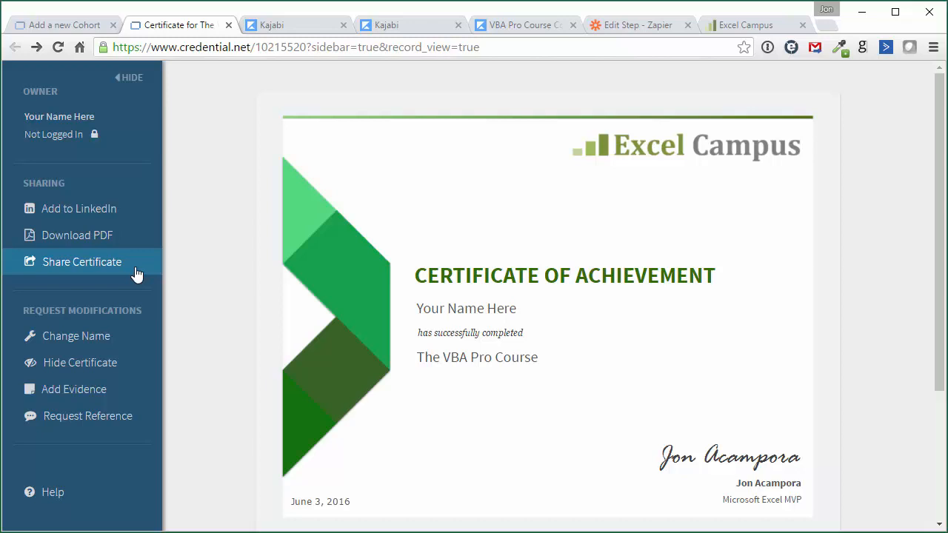
pyautogui.moveTo(151, 269)
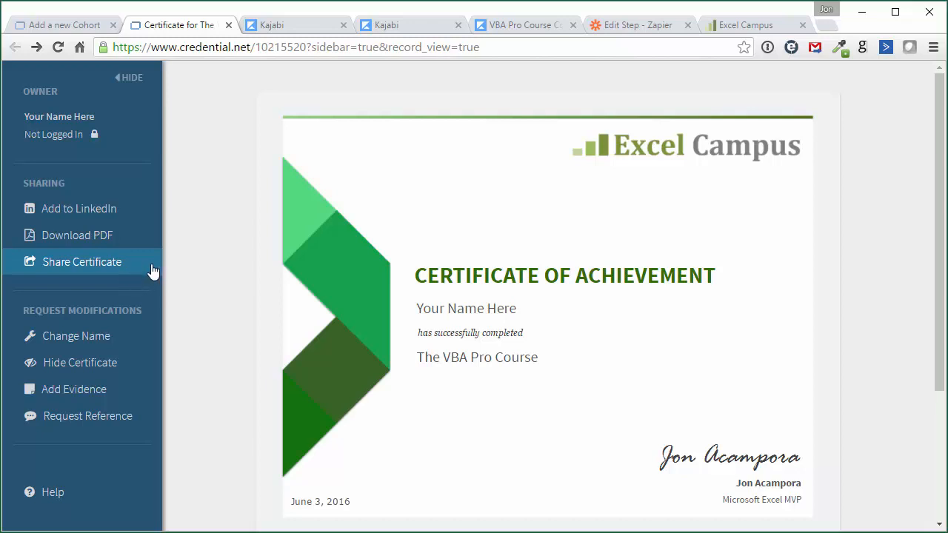
pyautogui.moveTo(171, 270)
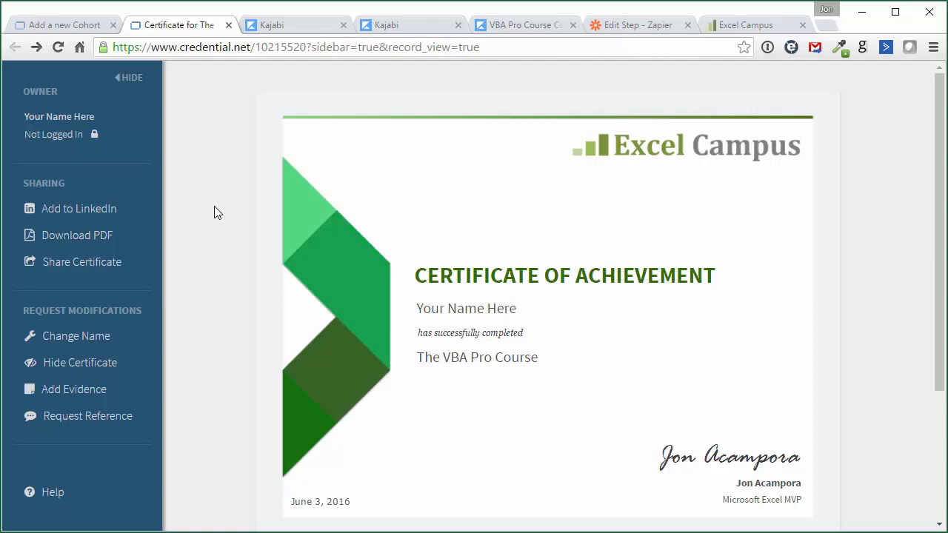
pyautogui.moveTo(267, 37)
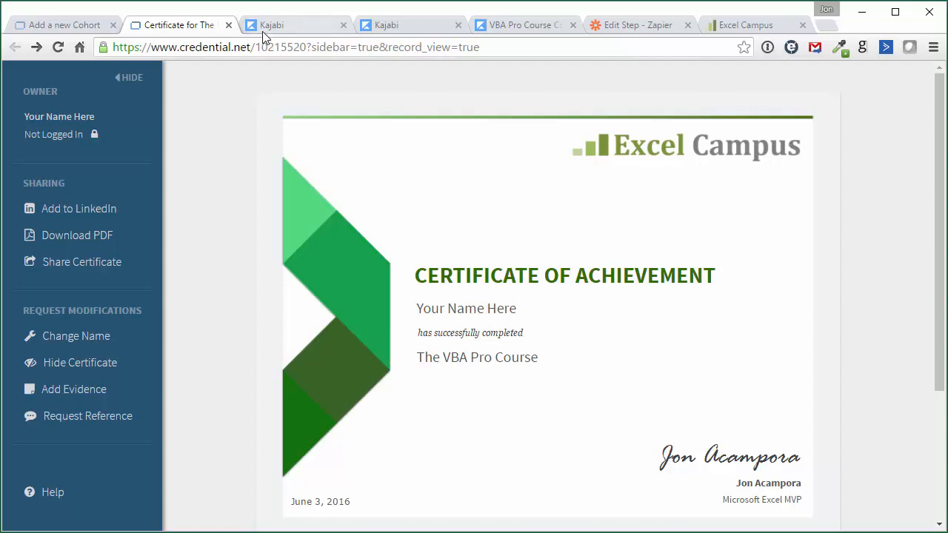
# Show the embed code and form preview for the VBA Pro Course completion certificate opt-in
pyautogui.click(295, 23)
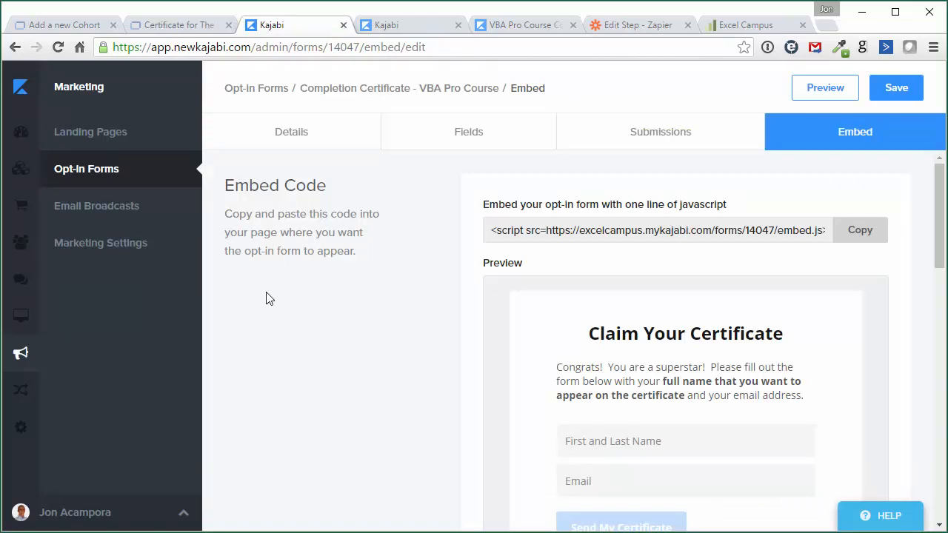
pyautogui.moveTo(352, 282)
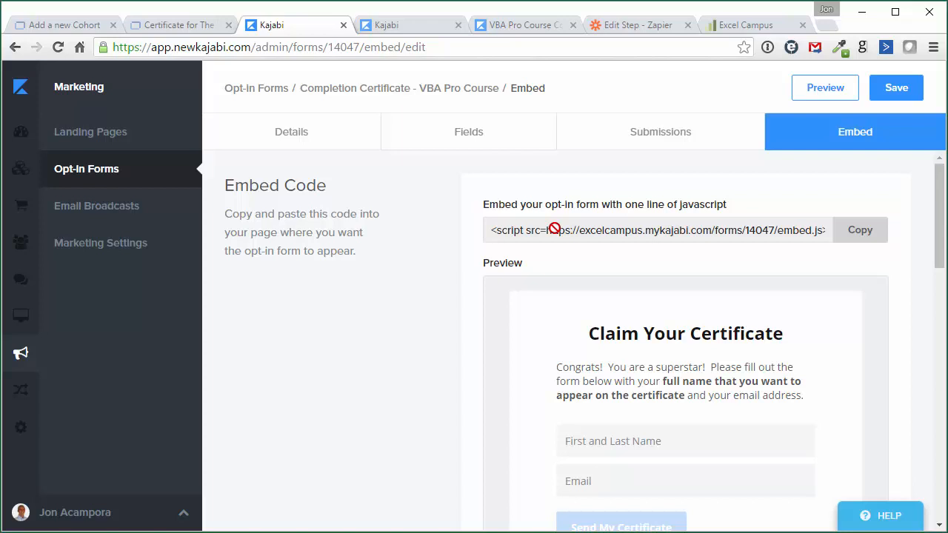
pyautogui.scroll(-3)
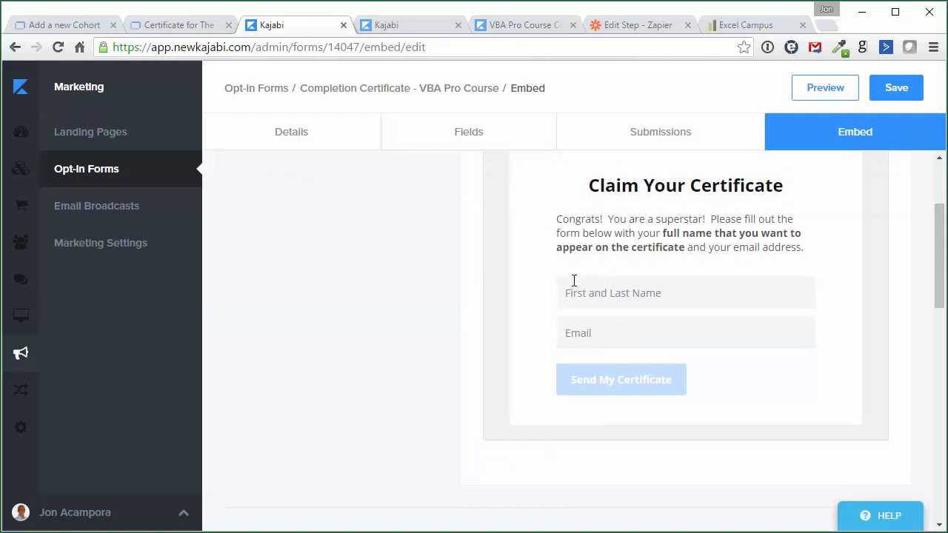
pyautogui.click(684, 292)
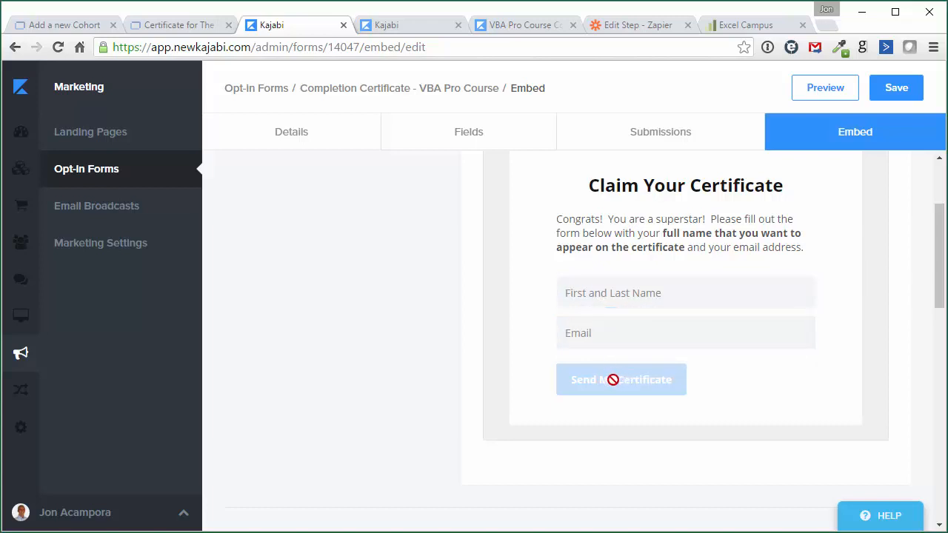
pyautogui.moveTo(536, 370)
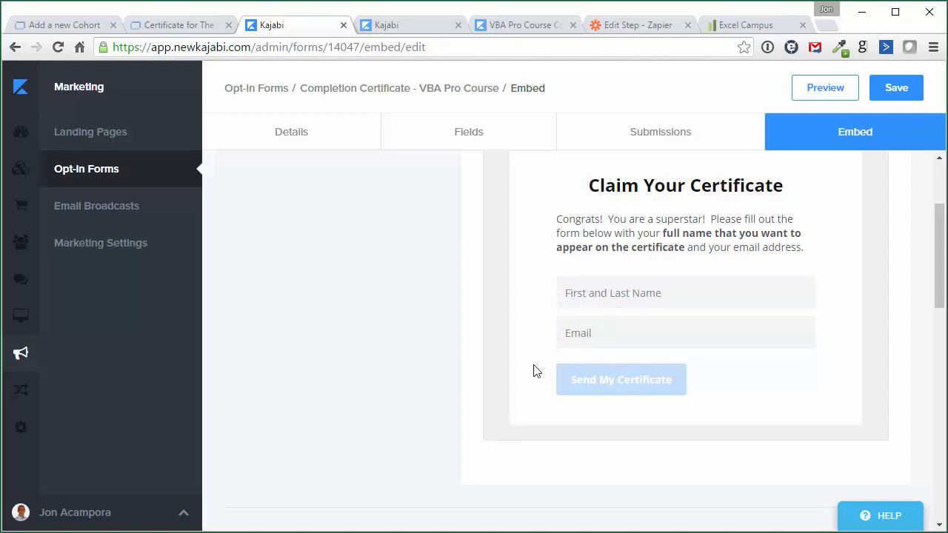
pyautogui.moveTo(533, 370)
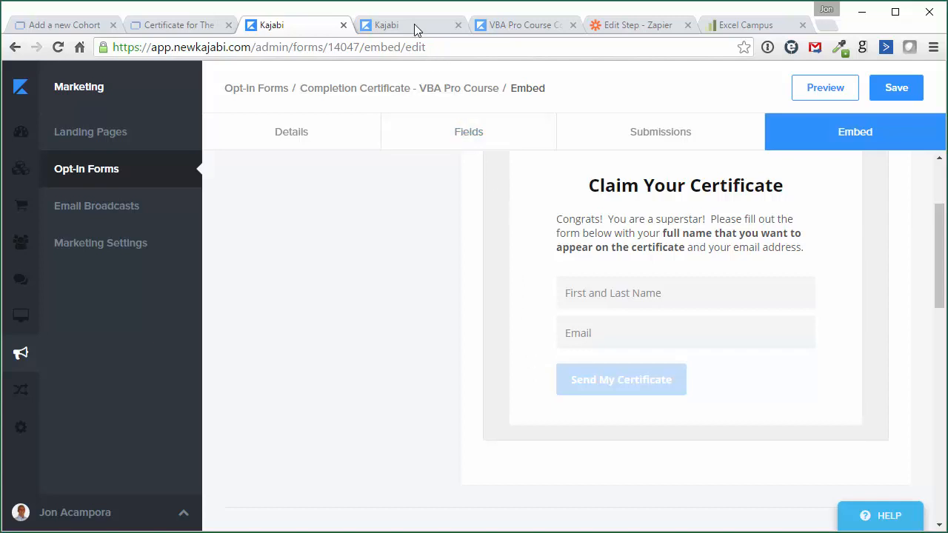
# Show the VBA Pro Course thank-you page saying the certificate is on its way
pyautogui.click(412, 24)
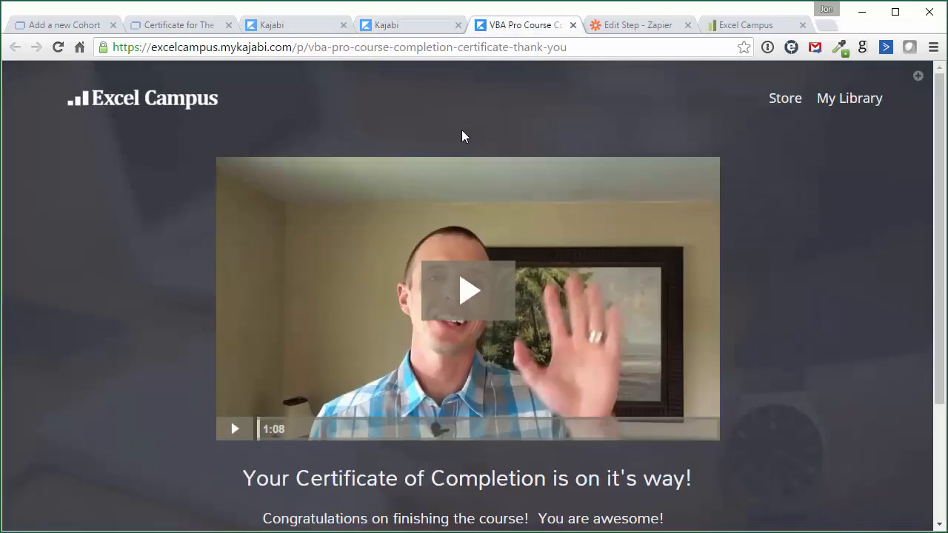
pyautogui.moveTo(183, 229)
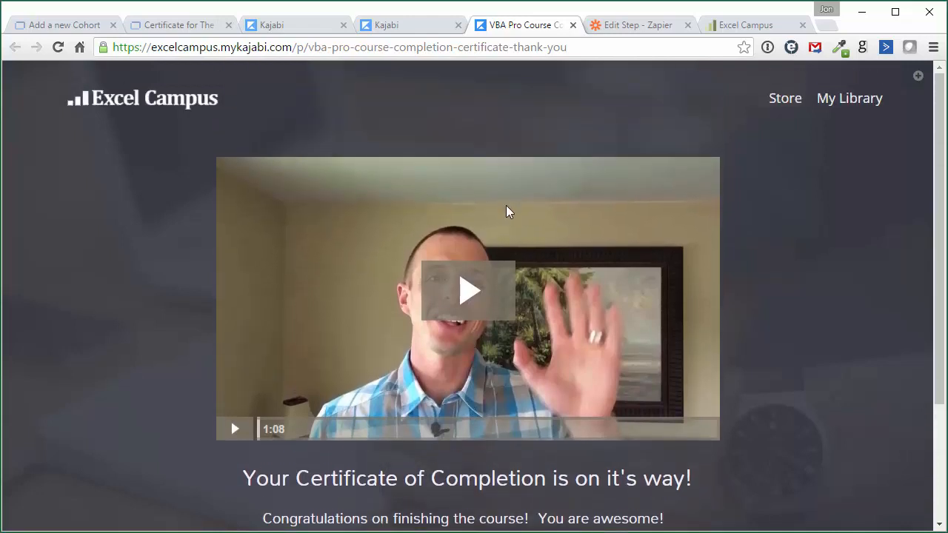
pyautogui.moveTo(613, 41)
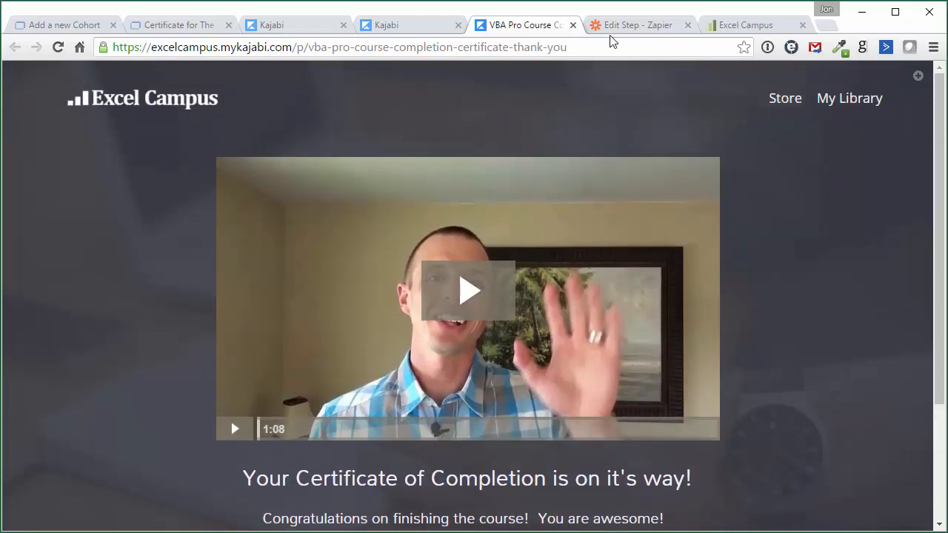
# Review the Zap's Kajabi Form Submission trigger for Excel Campus, then go to the course site
pyautogui.click(637, 24)
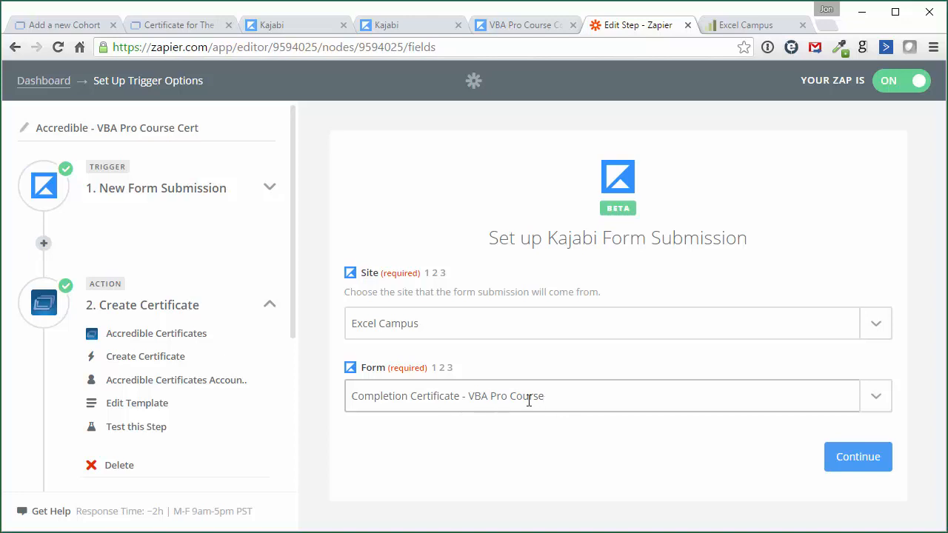
pyautogui.moveTo(143, 305)
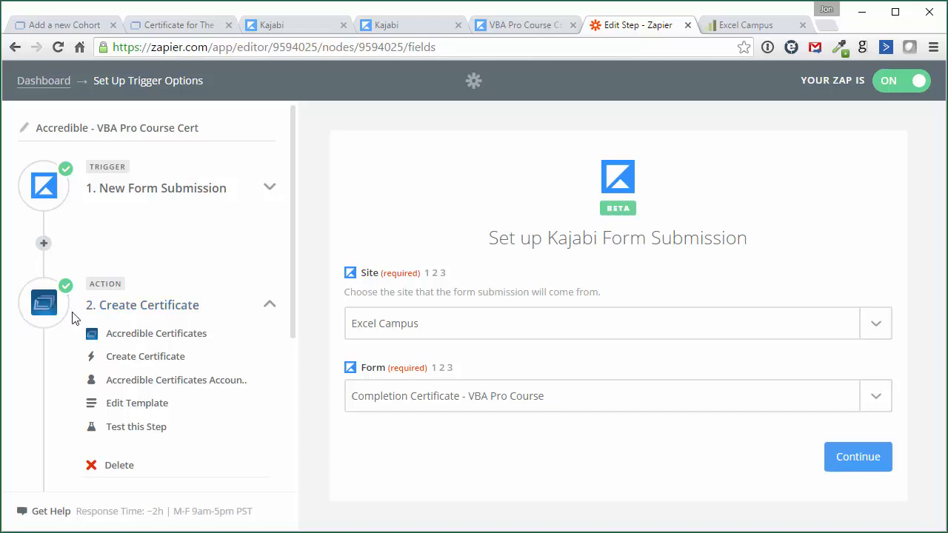
pyautogui.moveTo(154, 225)
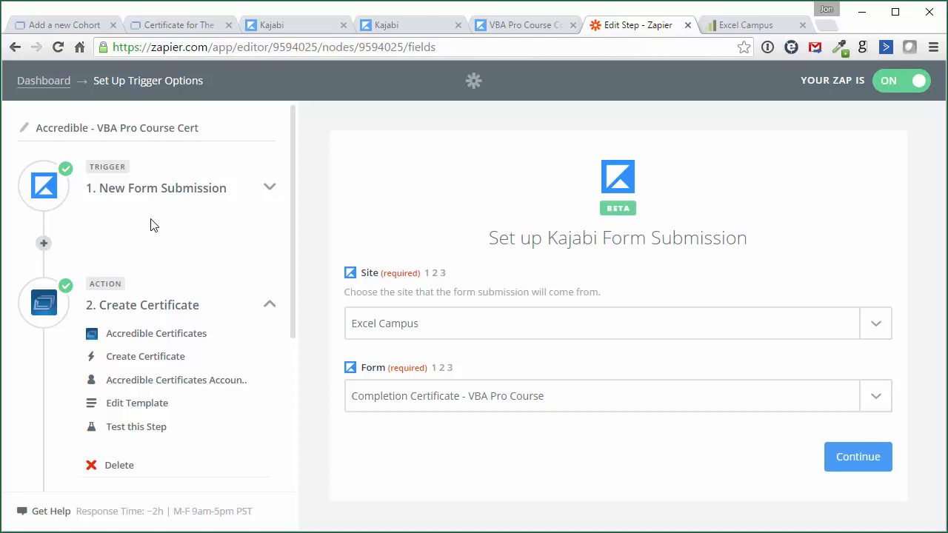
pyautogui.moveTo(157, 291)
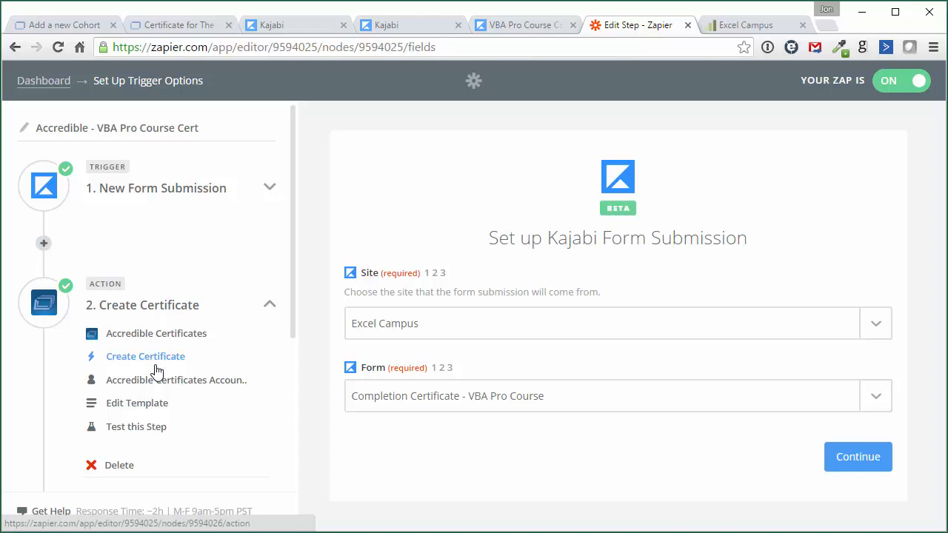
pyautogui.scroll(-3)
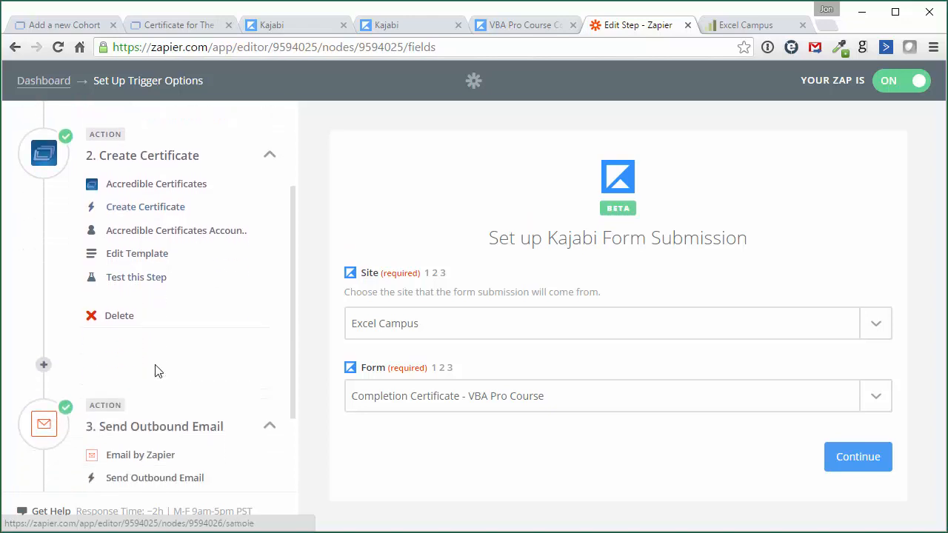
pyautogui.scroll(-3)
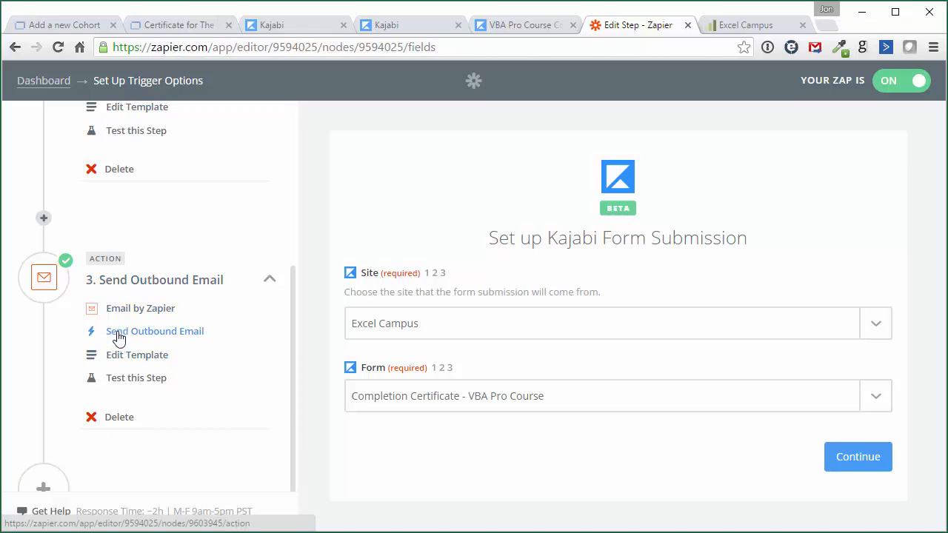
pyautogui.moveTo(118, 344)
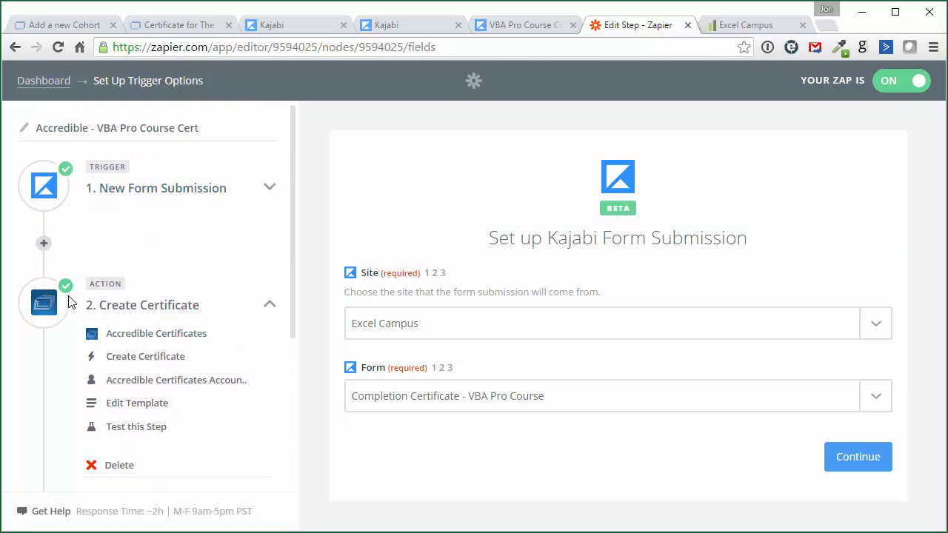
pyautogui.moveTo(142, 281)
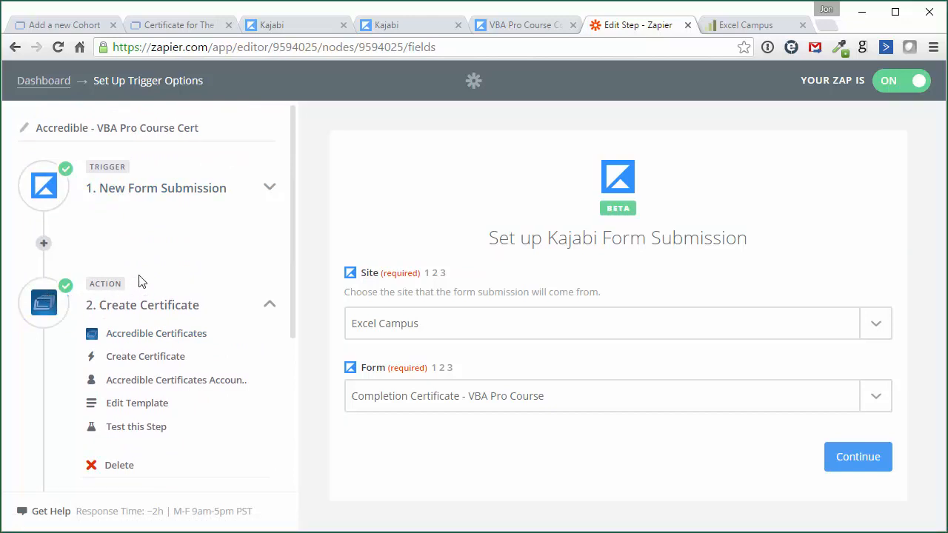
pyautogui.moveTo(132, 254)
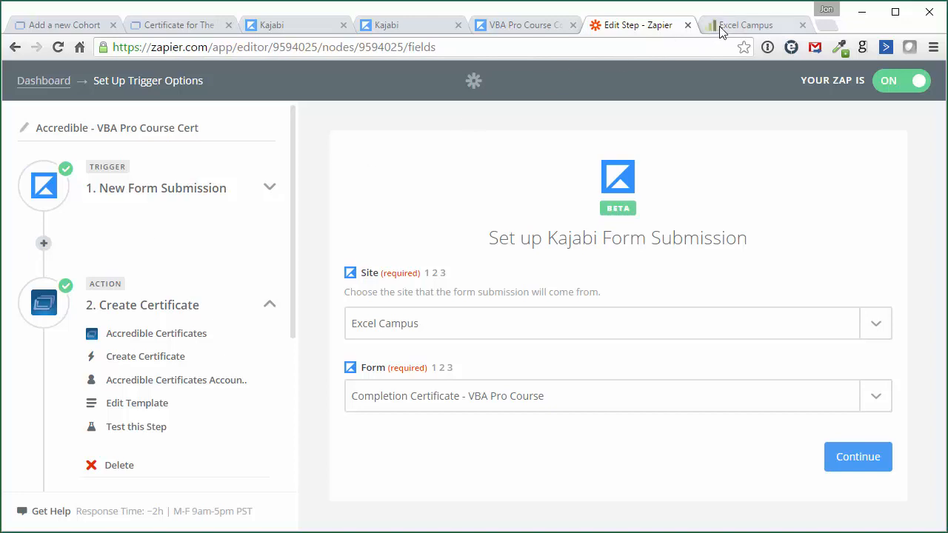
pyautogui.click(744, 24)
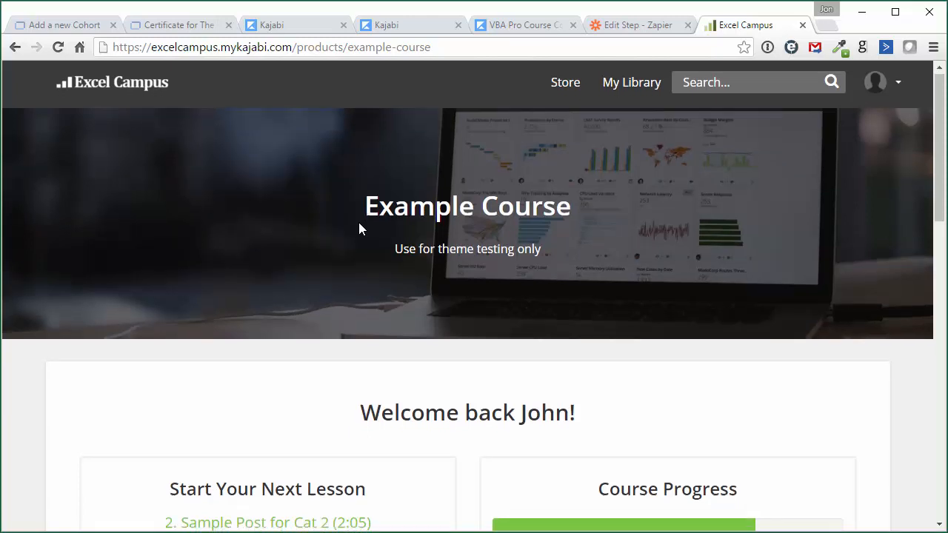
pyautogui.scroll(-3)
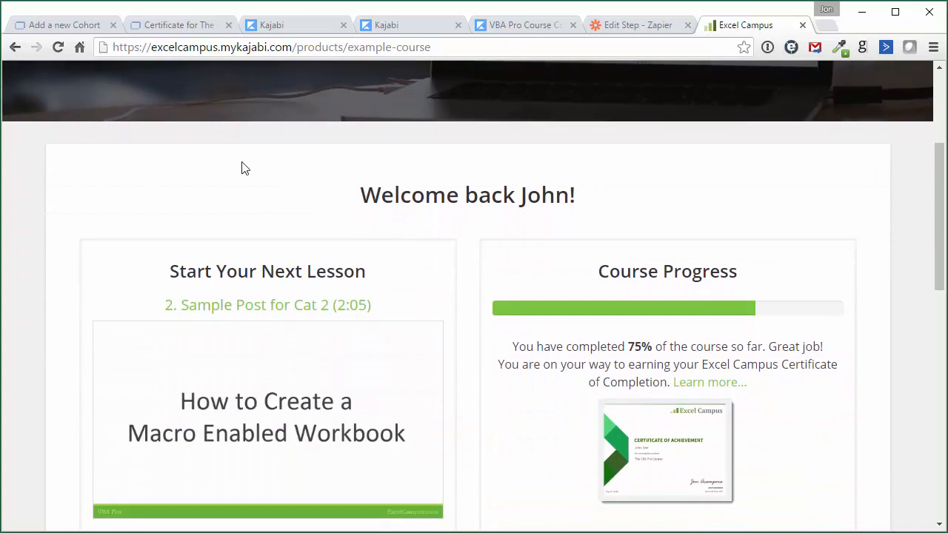
pyautogui.scroll(-3)
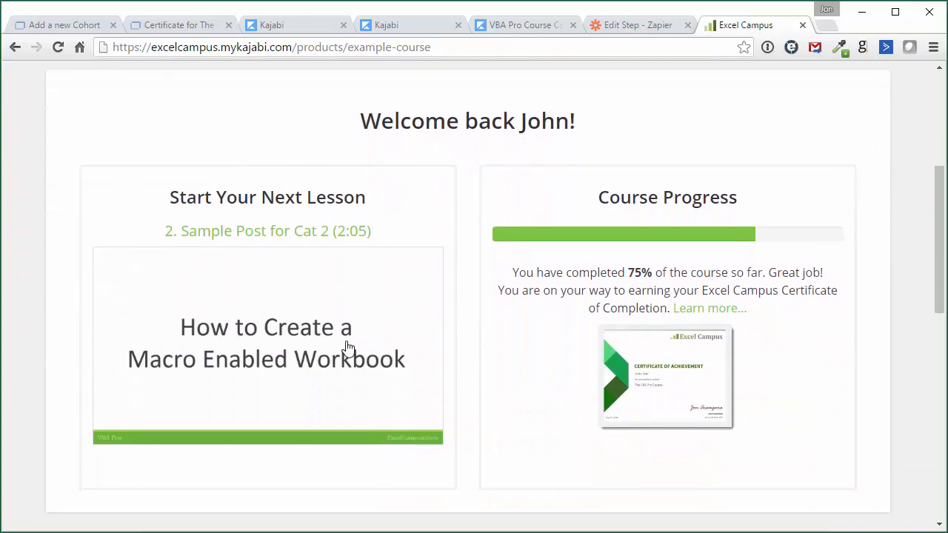
pyautogui.scroll(-3)
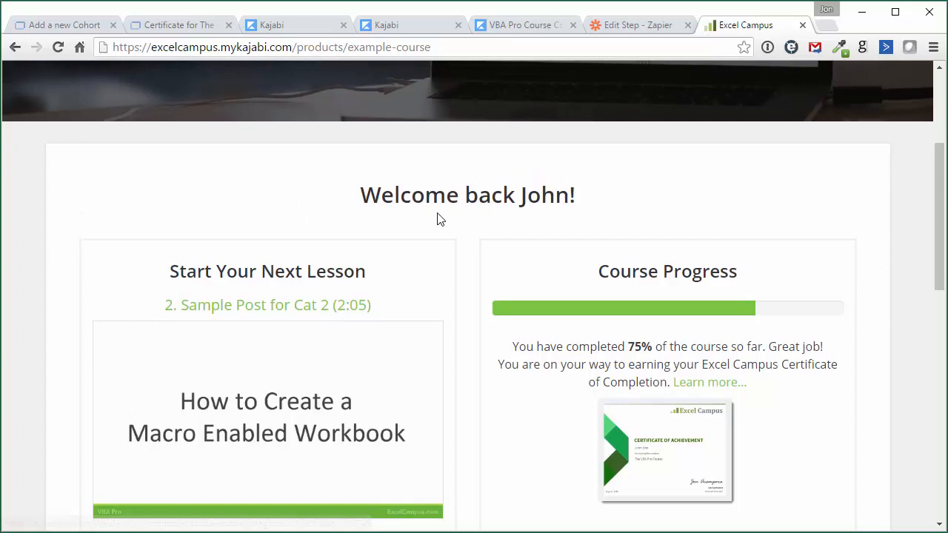
pyautogui.scroll(-3)
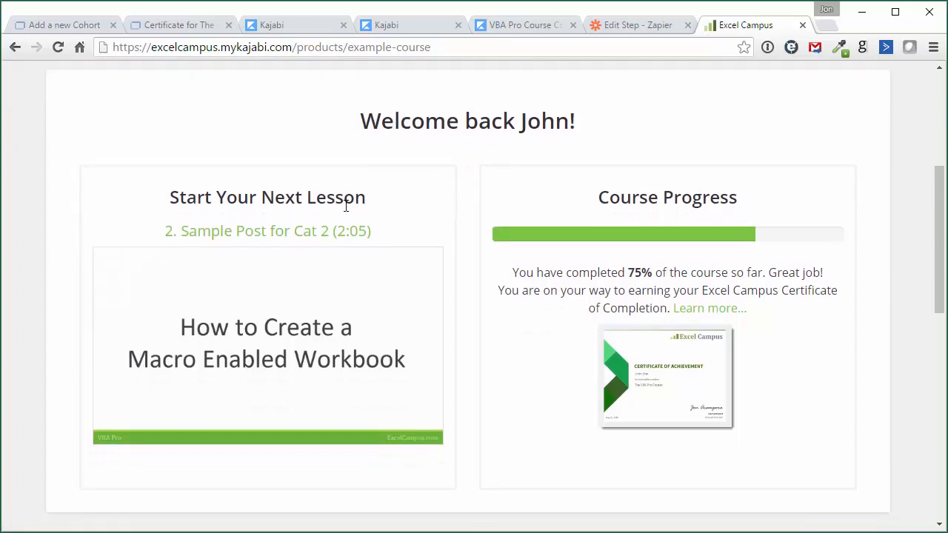
pyautogui.moveTo(223, 257)
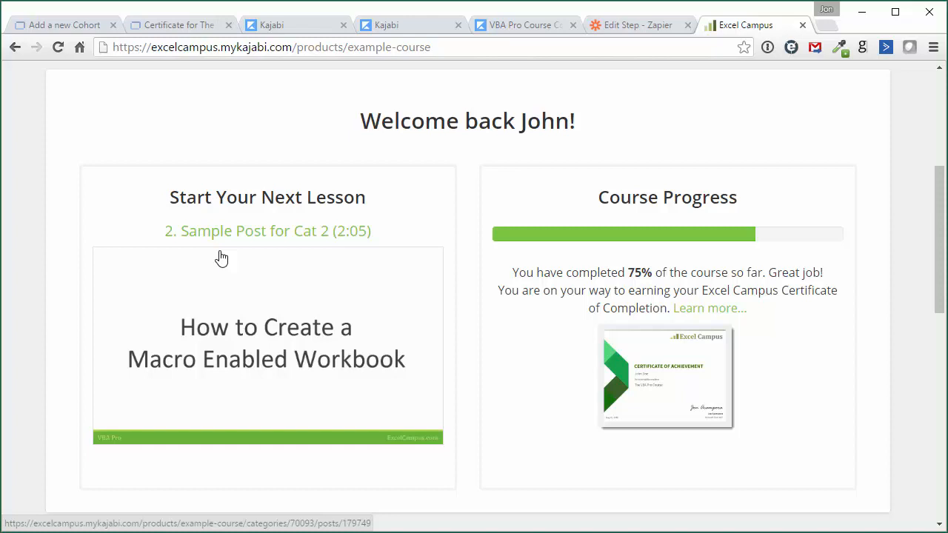
pyautogui.moveTo(244, 267)
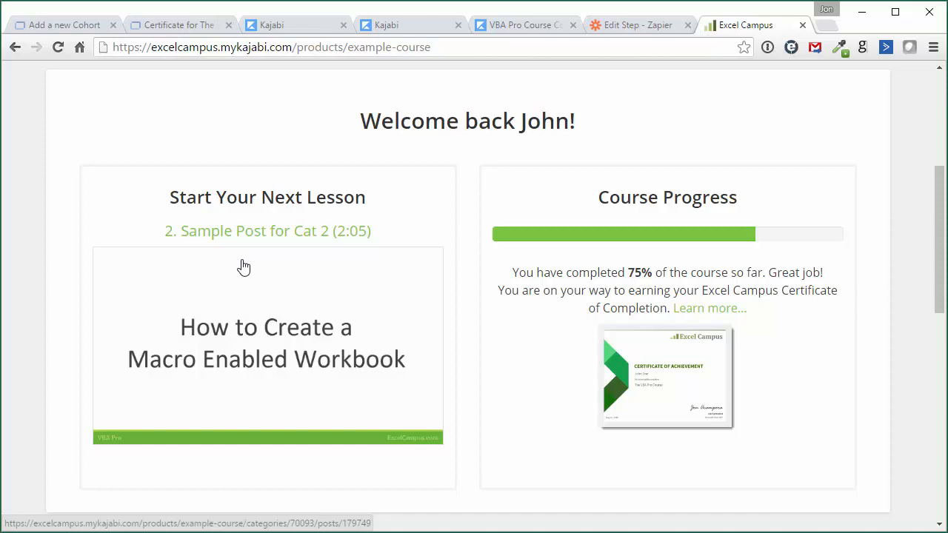
pyautogui.moveTo(605, 258)
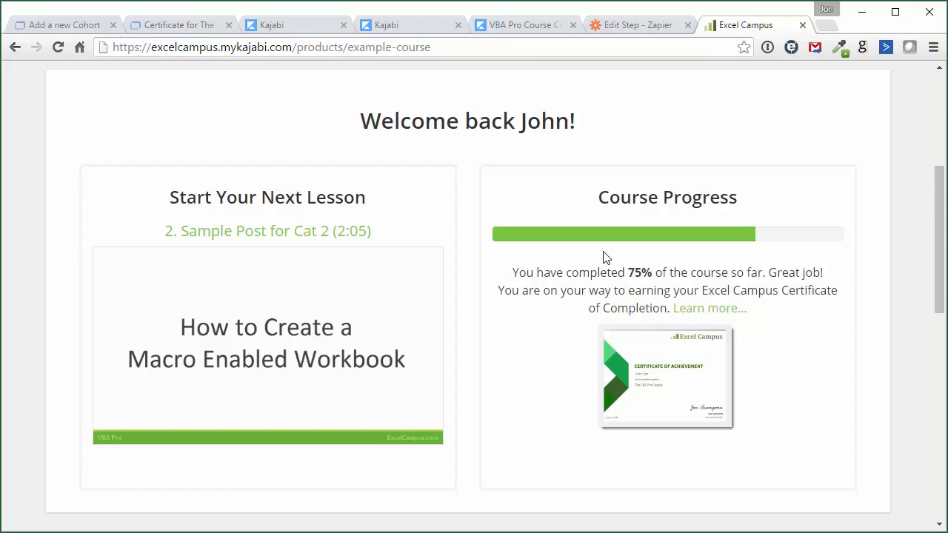
pyautogui.moveTo(625, 279)
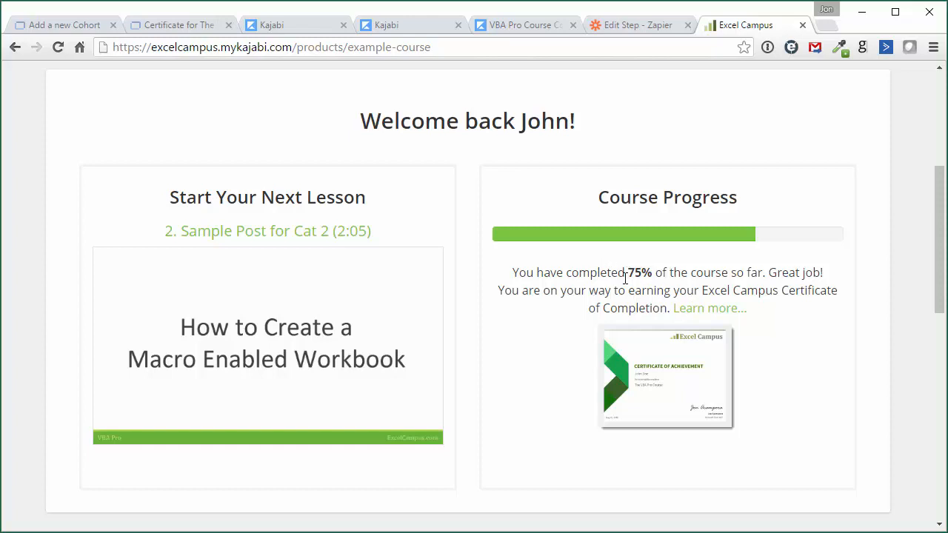
pyautogui.moveTo(560, 352)
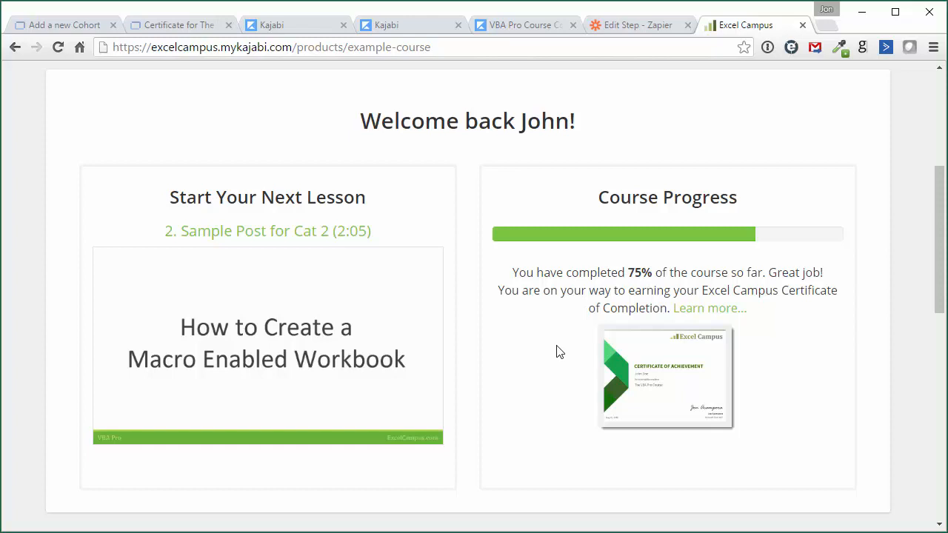
pyautogui.moveTo(600, 305)
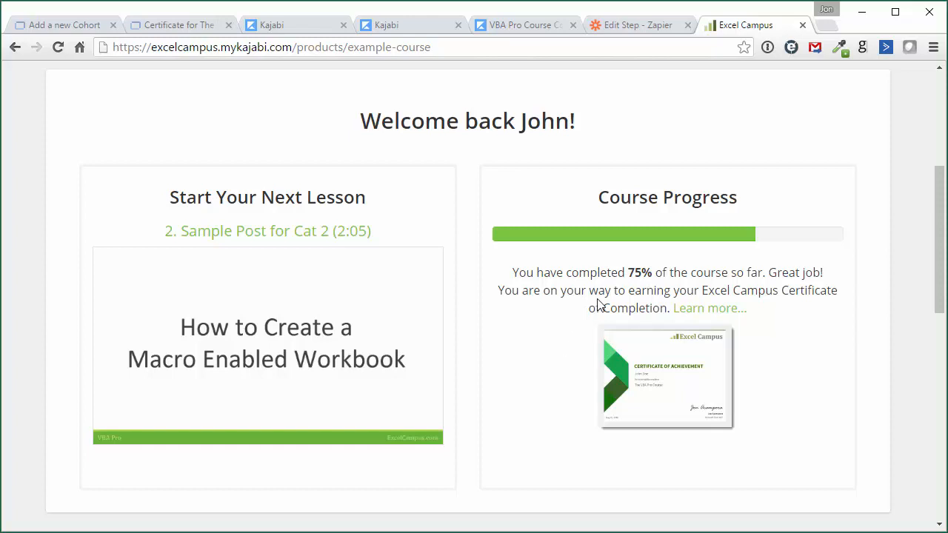
pyautogui.moveTo(620, 304)
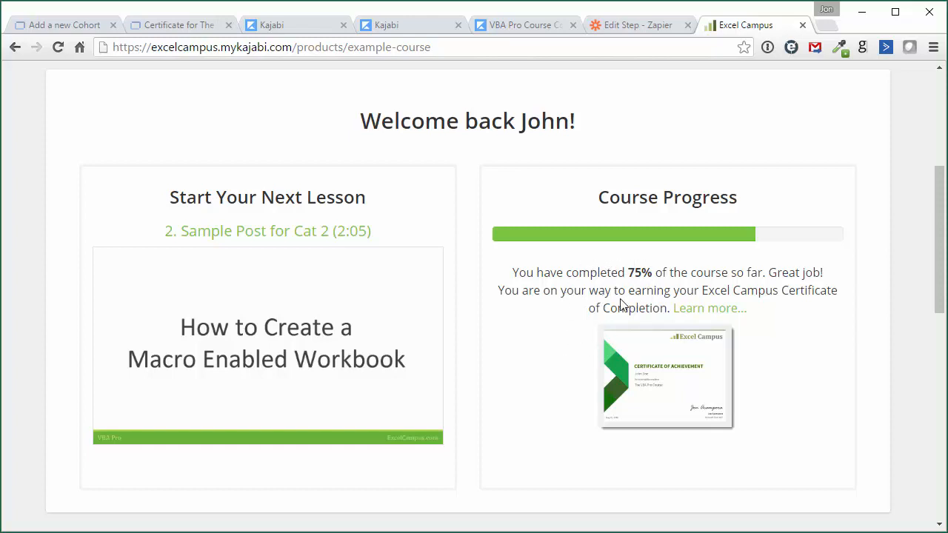
pyautogui.moveTo(644, 382)
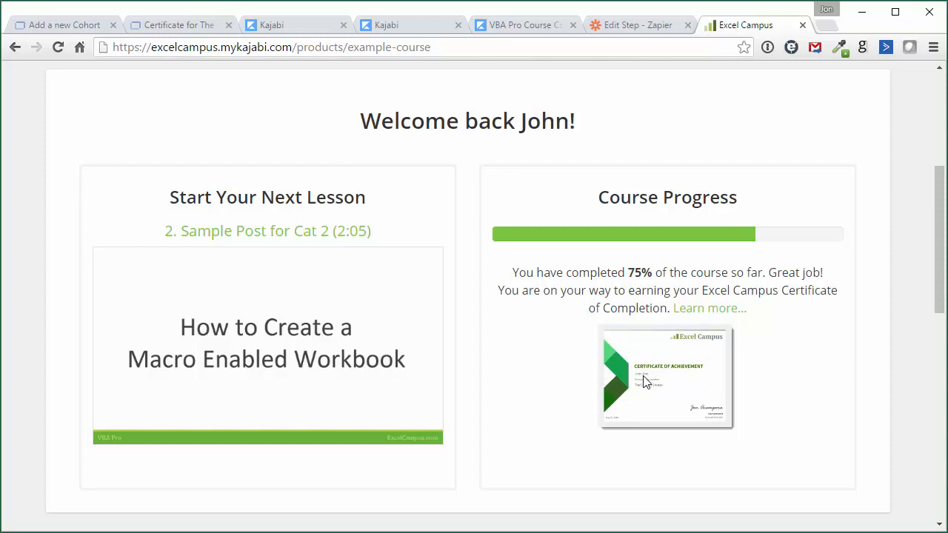
pyautogui.moveTo(640, 391)
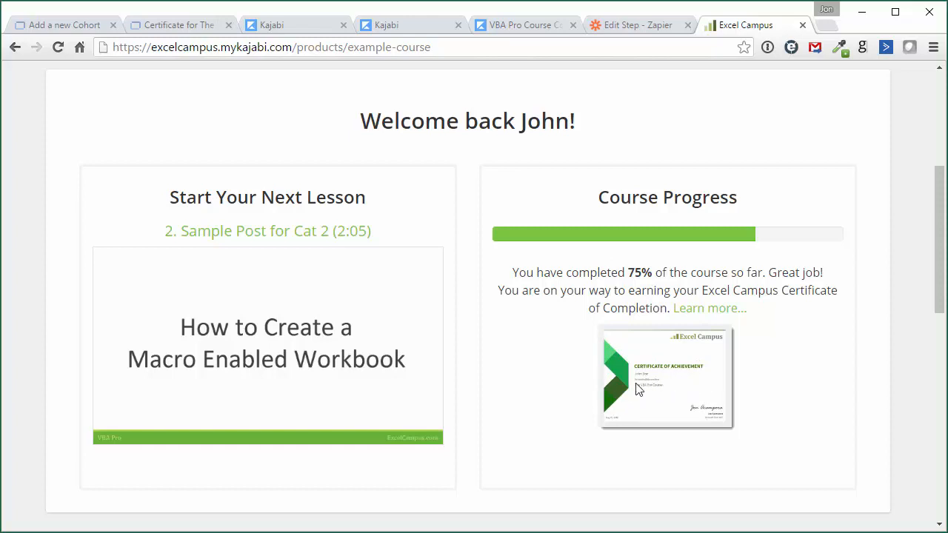
pyautogui.scroll(-3)
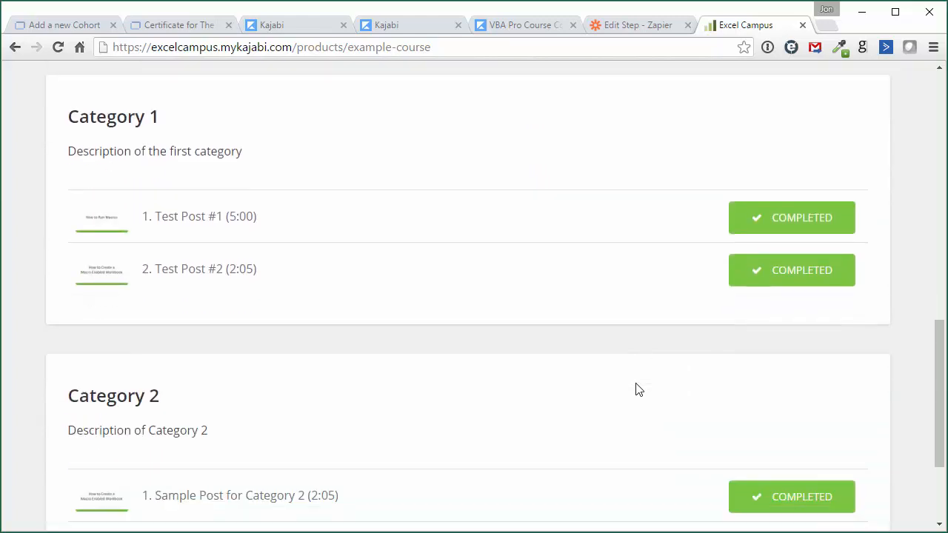
# Reload the Example Course page so its progress updates
pyautogui.scroll(-3)
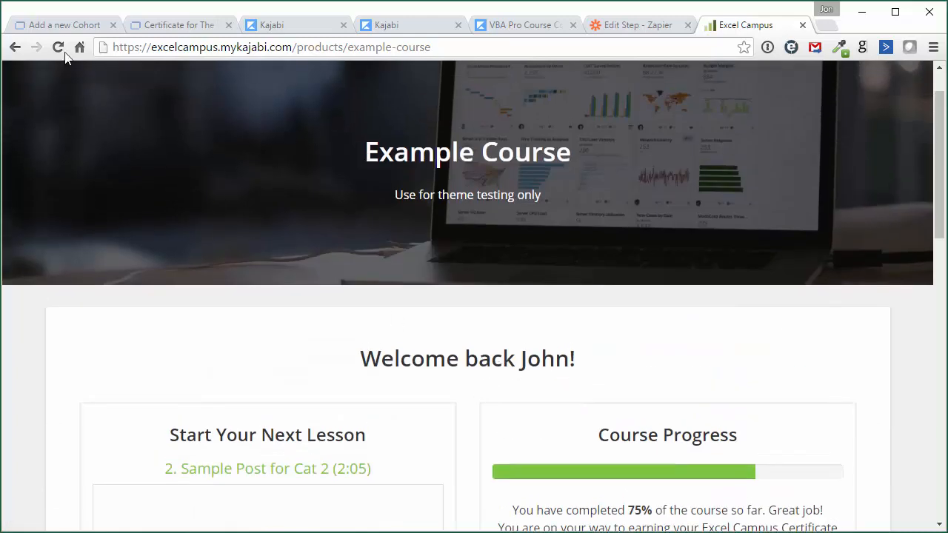
pyautogui.click(57, 46)
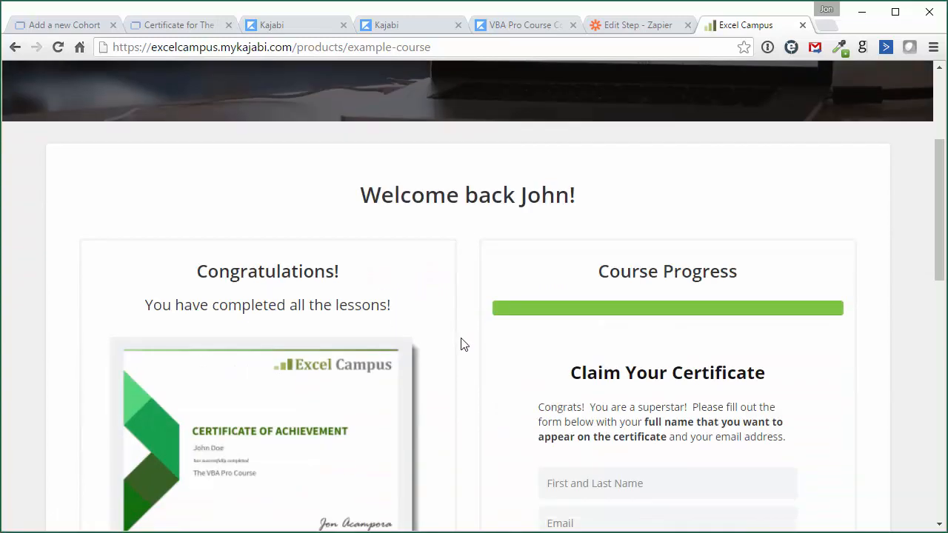
# Check the full progress bar and start filling the Claim Your Certificate form, glancing at Zapier's trigger
pyautogui.scroll(-3)
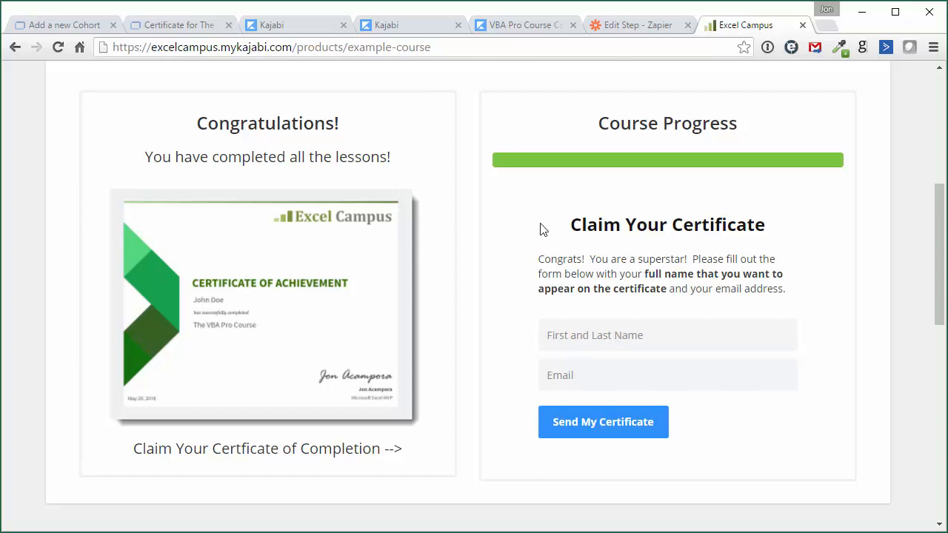
pyautogui.moveTo(826, 184)
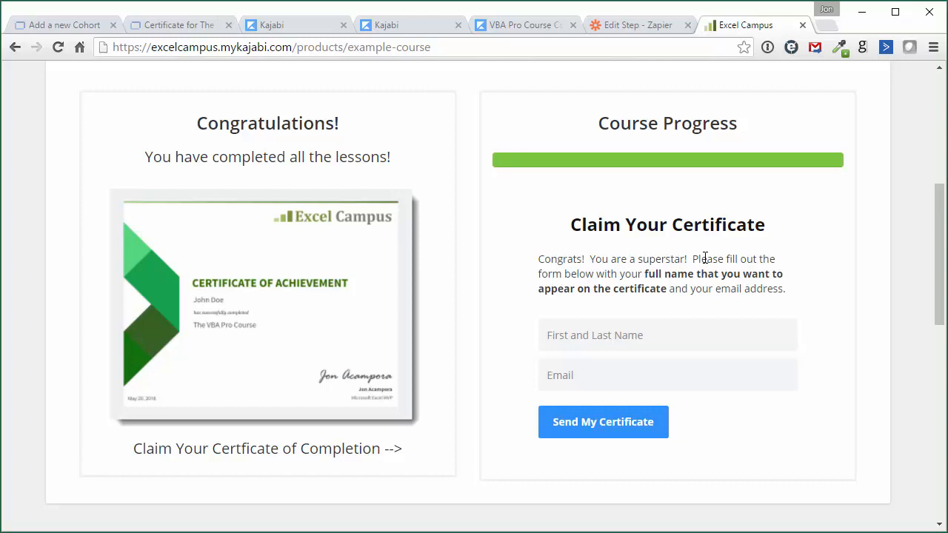
pyautogui.moveTo(436, 163)
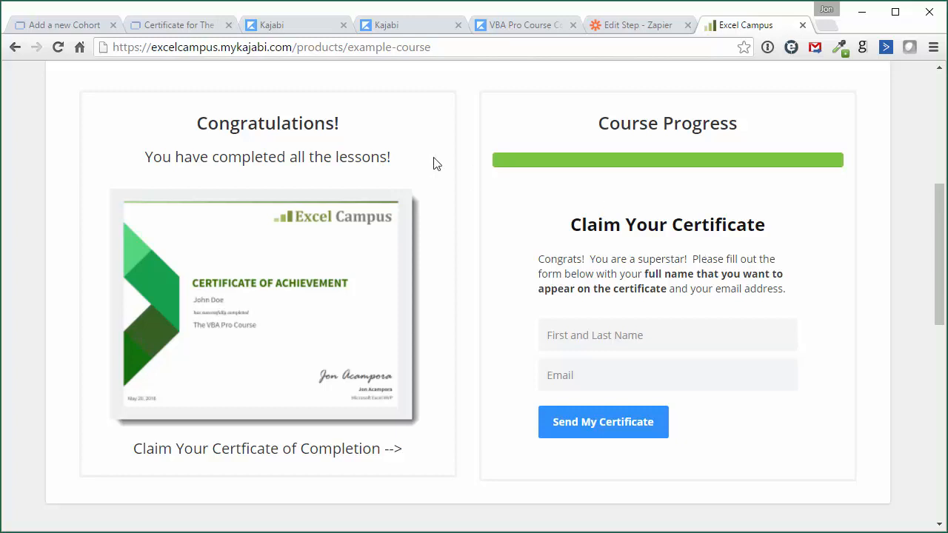
pyautogui.click(273, 23)
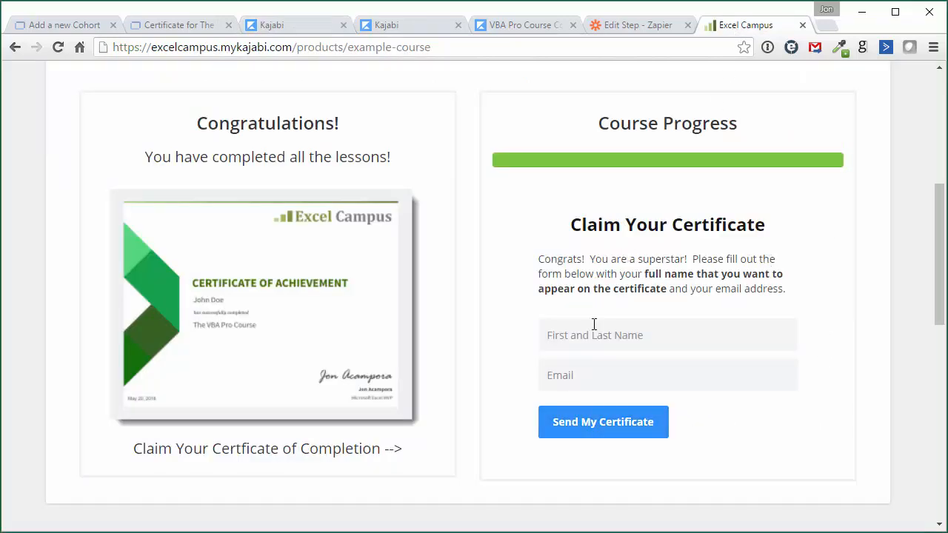
pyautogui.click(666, 335)
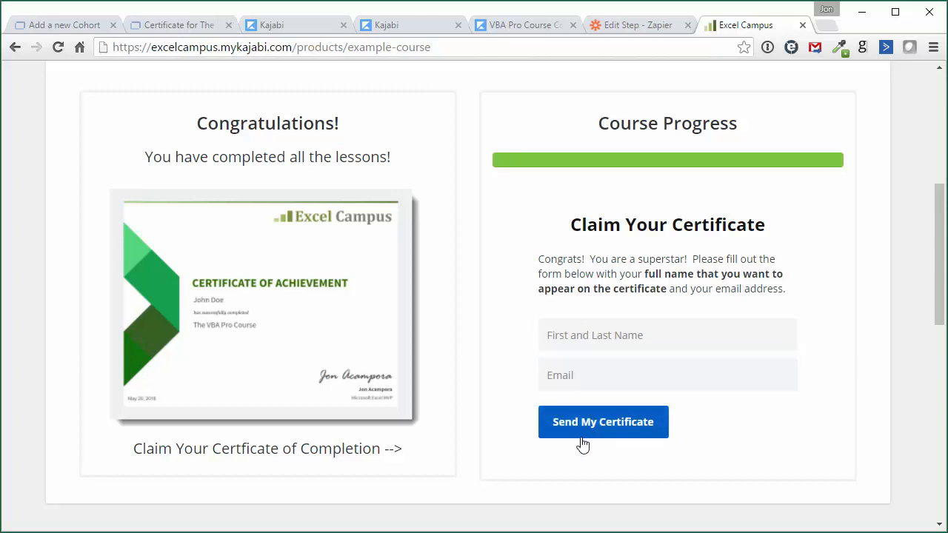
pyautogui.click(639, 24)
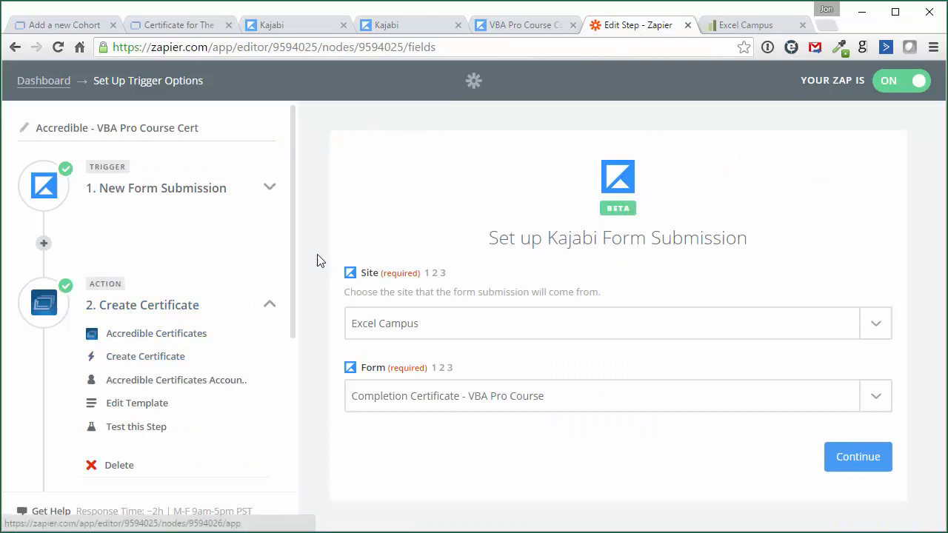
pyautogui.click(746, 24)
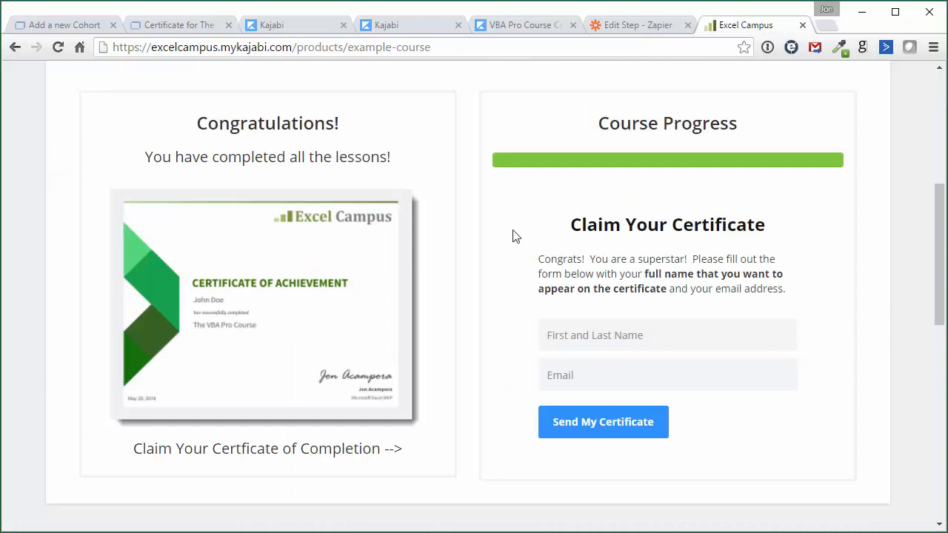
pyautogui.moveTo(527, 264)
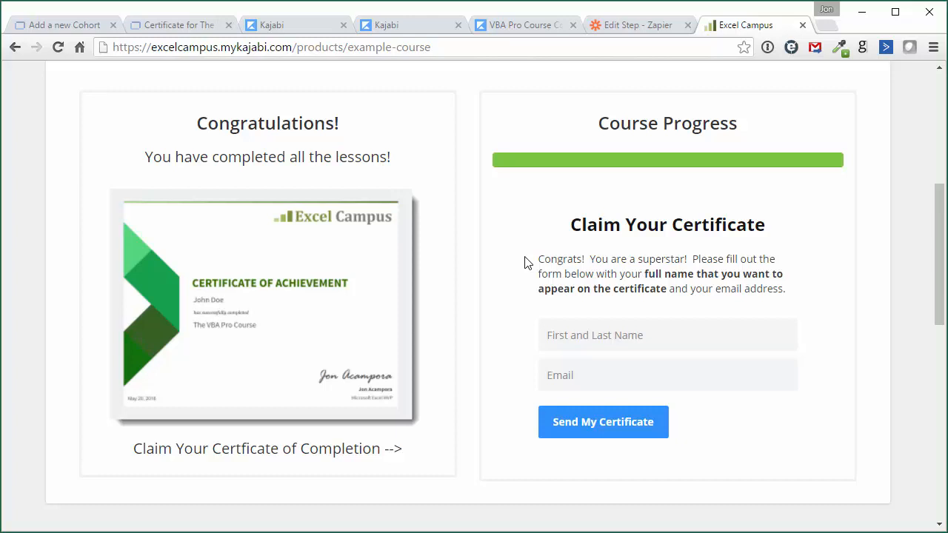
pyautogui.moveTo(519, 253)
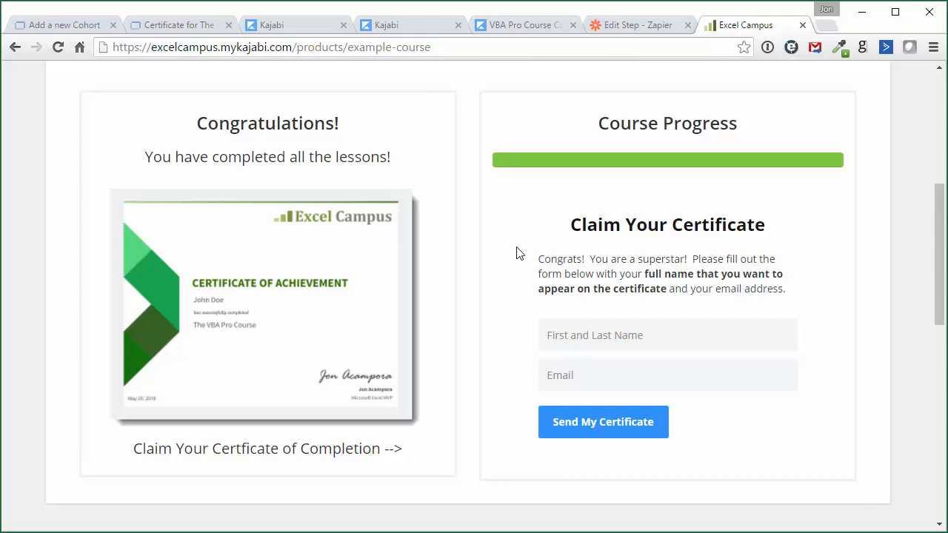
pyautogui.moveTo(343, 311)
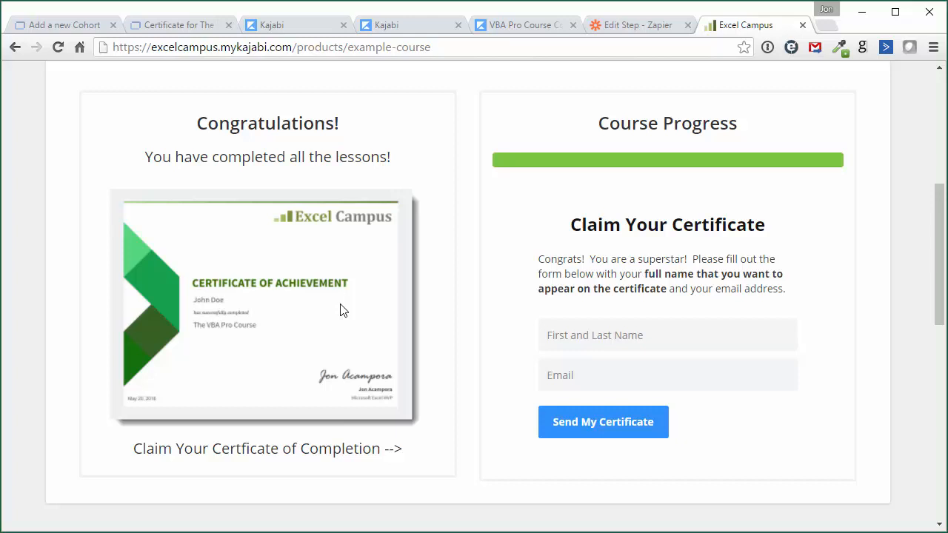